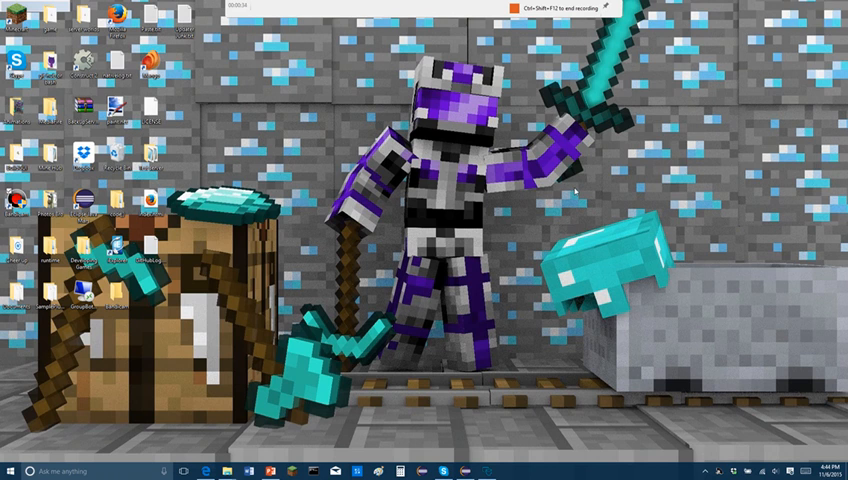
mouse_move(573, 191)
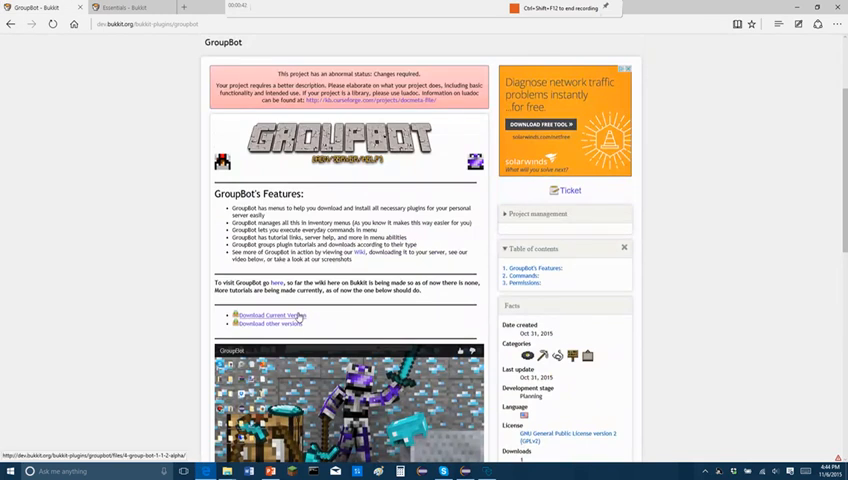
- Download the current GroupBot version from its dev.bukkit.org project page
left_click(270, 315)
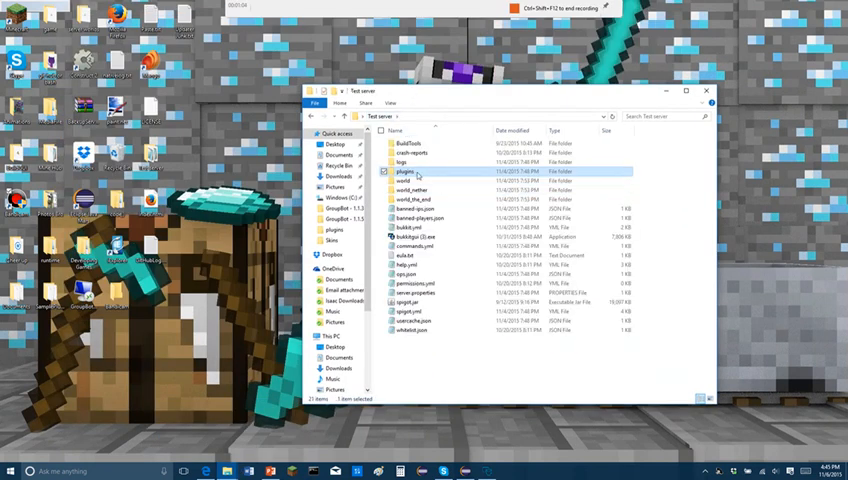
- Open the Test server plugins folder to view the groupbot-1.1.5 Alpha.jar
double_click(402, 171)
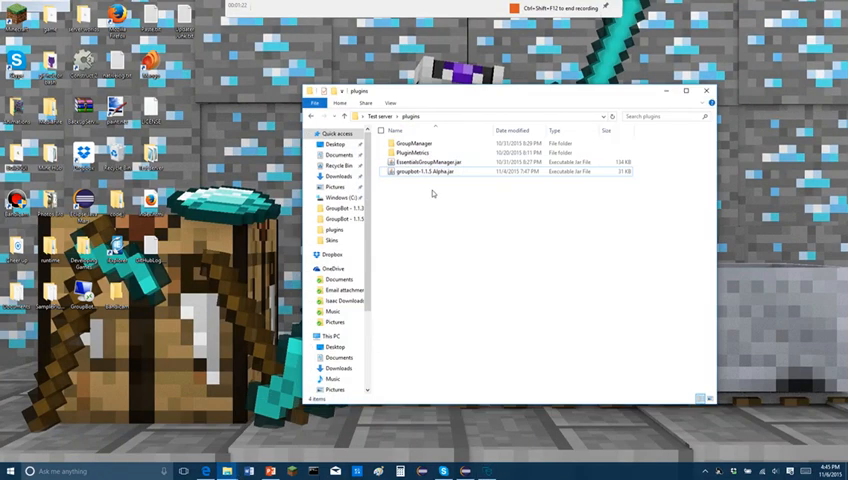
left_click(430, 171)
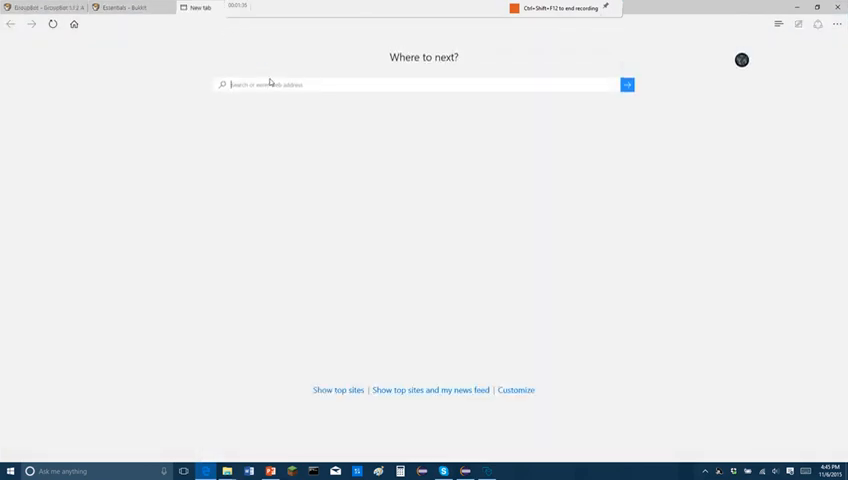
- Go to groupbotmc.com via the 'groupbot' search suggestion and view its Installation tab
type("groupbot")
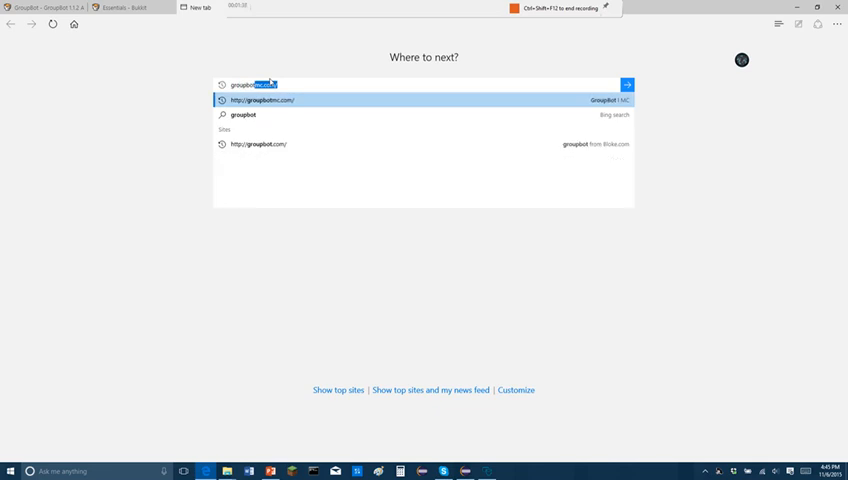
left_click(263, 99)
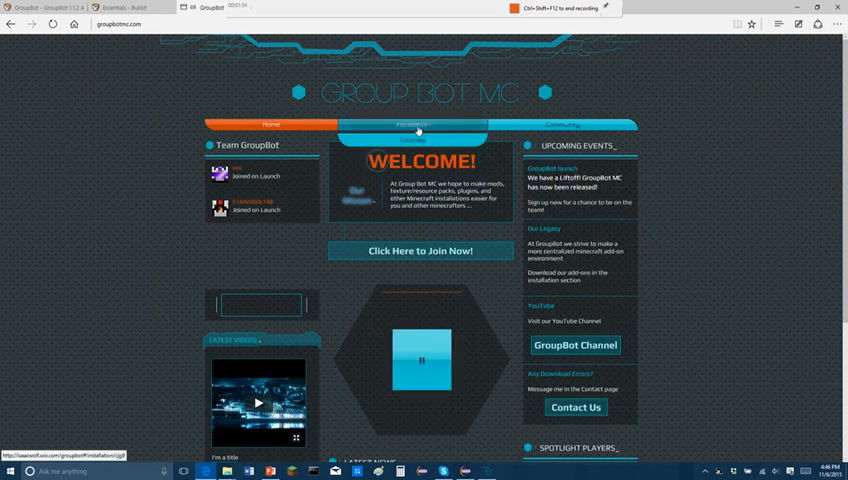
left_click(411, 124)
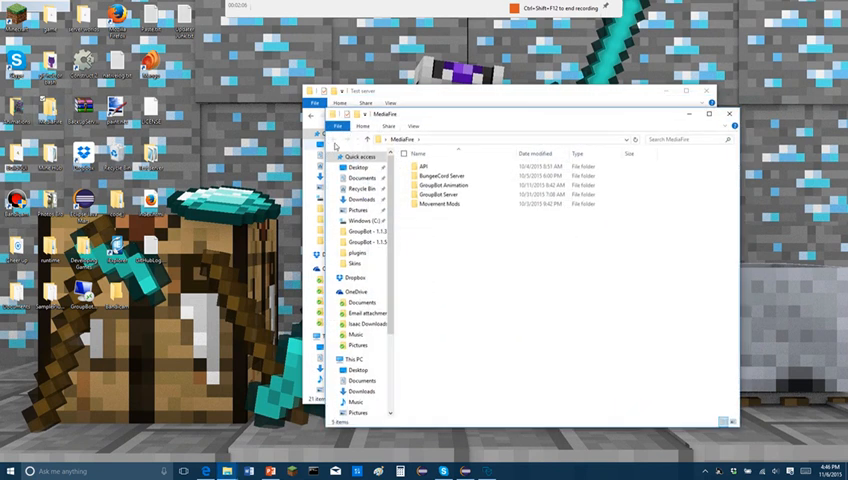
- Open GroupBot Server.zip from the MediaFire folder in WinRAR, dismissing the trial notice
double_click(440, 185)
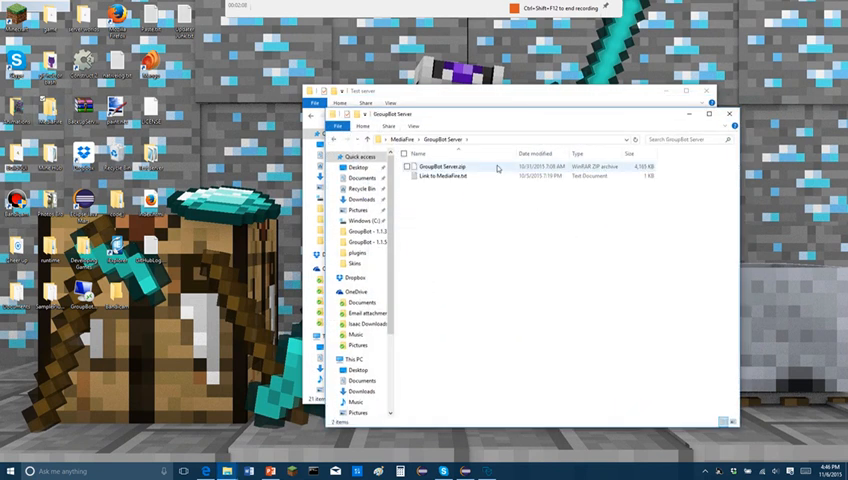
double_click(450, 165)
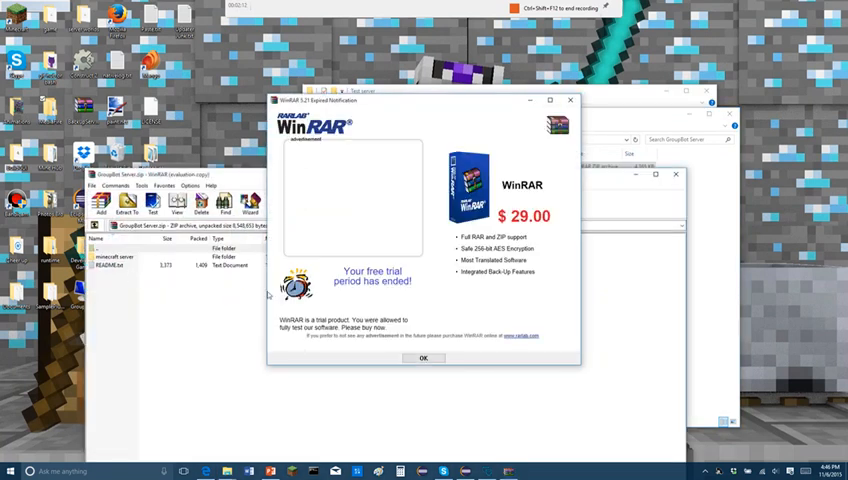
left_click(422, 357)
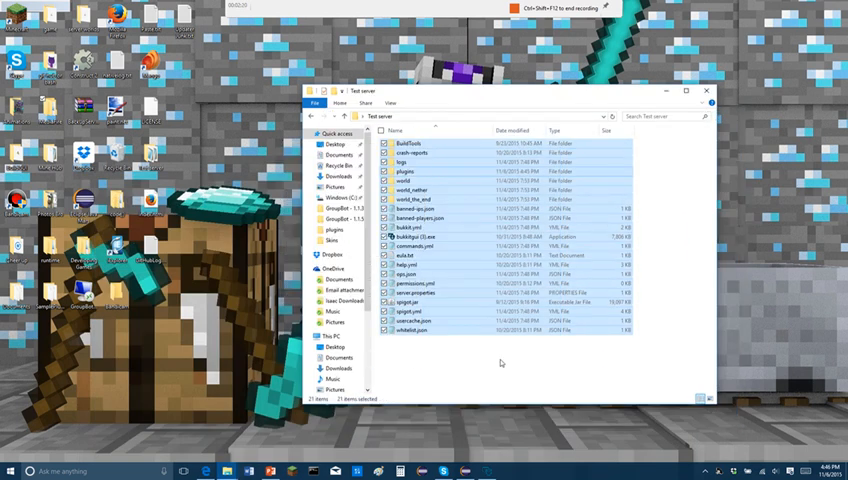
- Launch bukkitgui (3).exe from the Test server folder
left_click(410, 181)
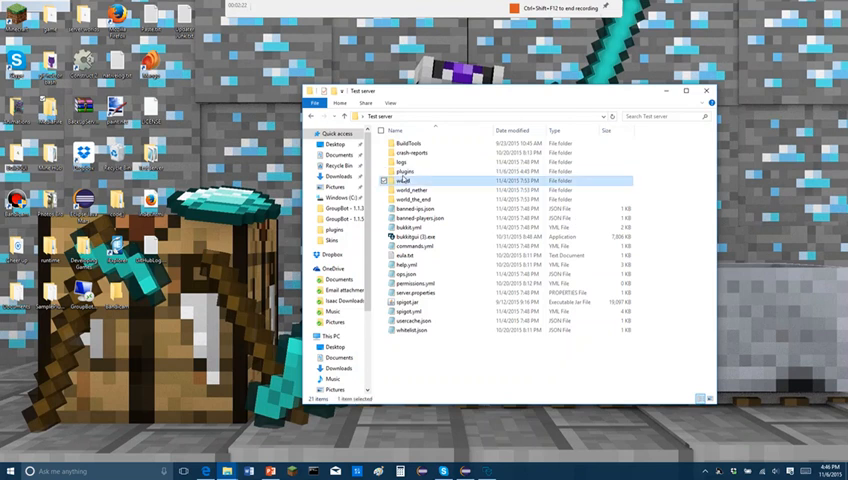
double_click(411, 180)
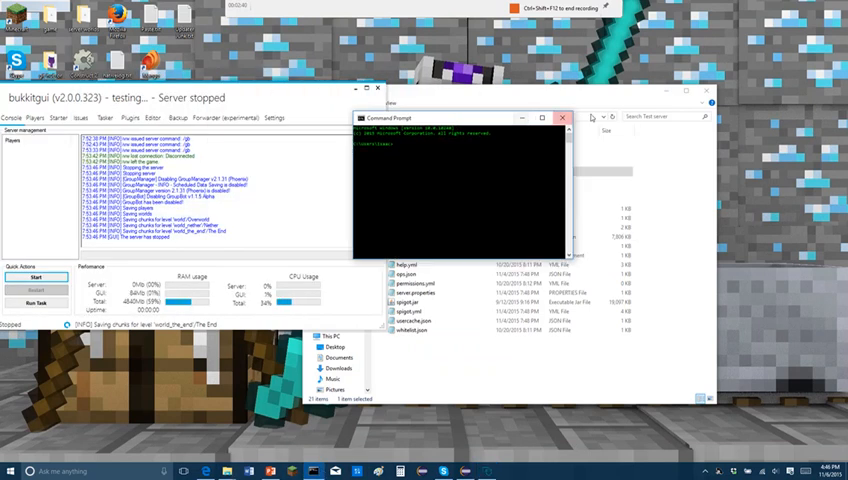
- Close Command Prompt, start the server from BukkitGUI's Starter tab, and check the console
left_click(565, 118)
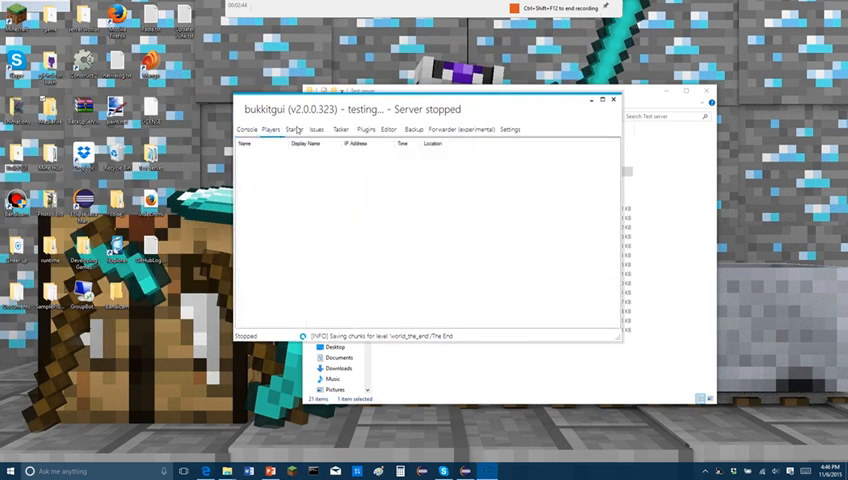
left_click(297, 129)
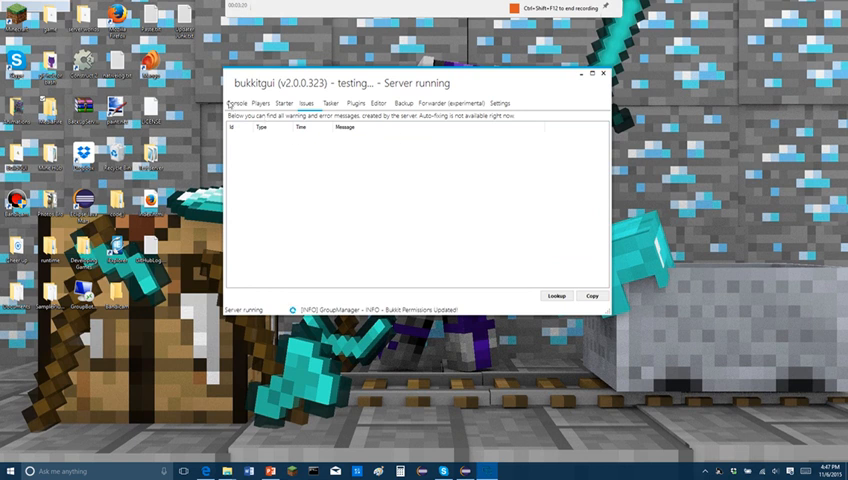
left_click(235, 103)
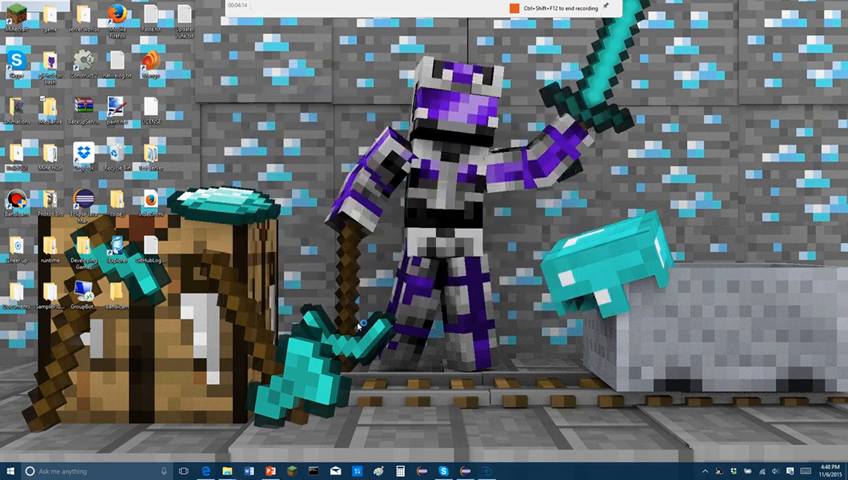
mouse_move(363, 323)
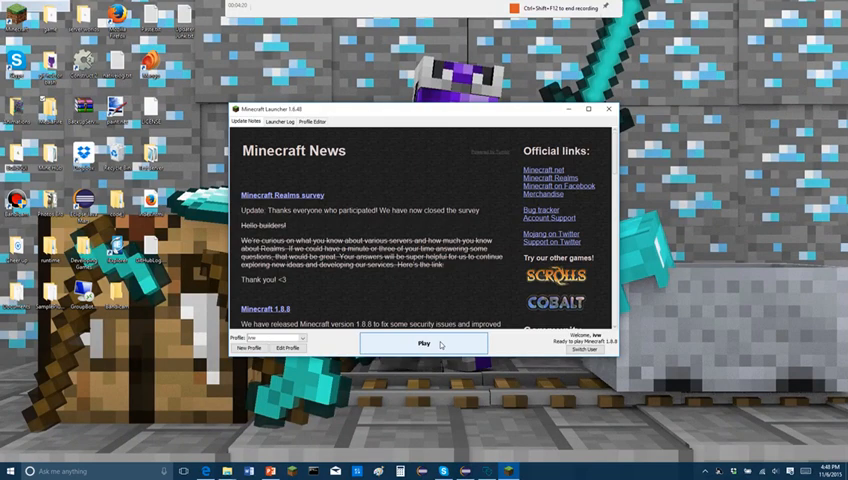
- Launch Minecraft 1.8.8 with the launcher's Play button
left_click(423, 343)
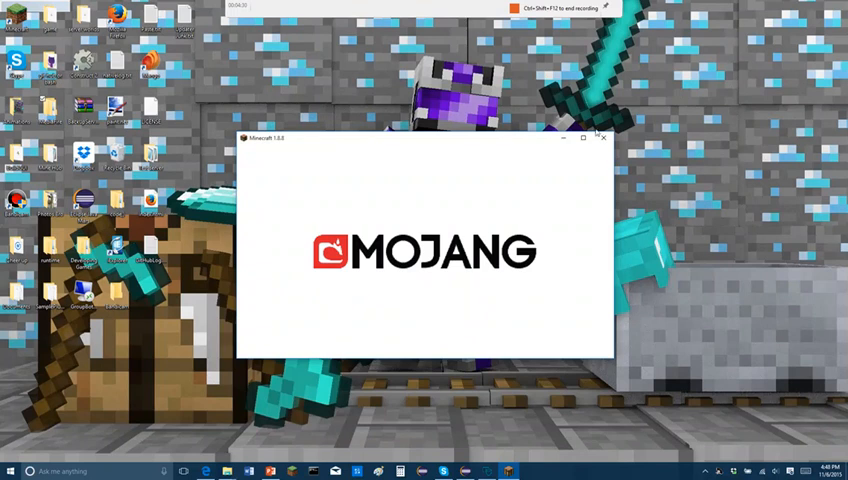
mouse_move(586, 143)
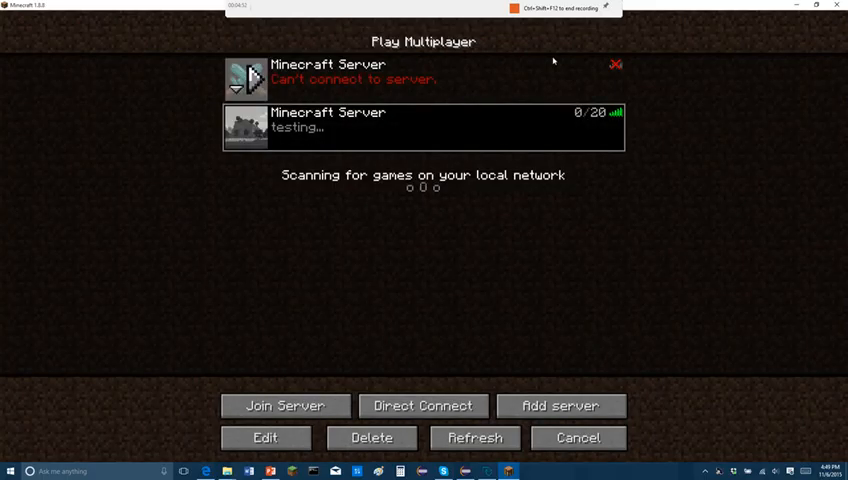
mouse_move(456, 197)
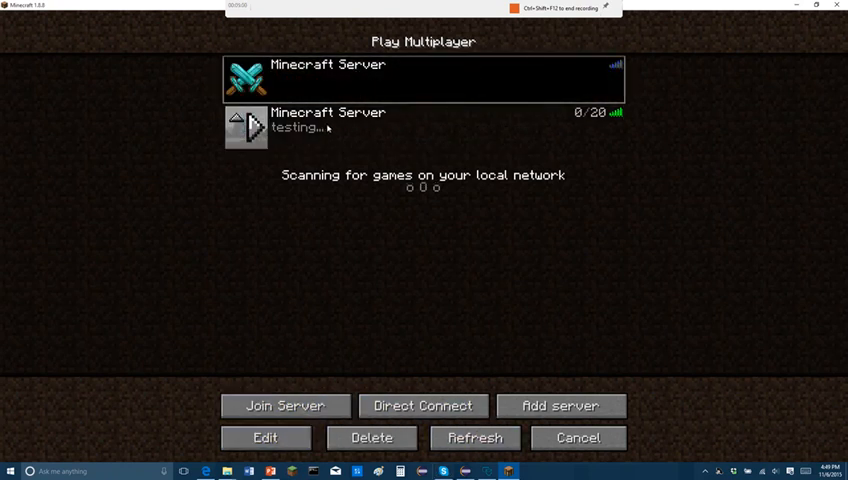
- Remove the extra digits from Minecraft Server's address, save, and join it
left_click(265, 437)
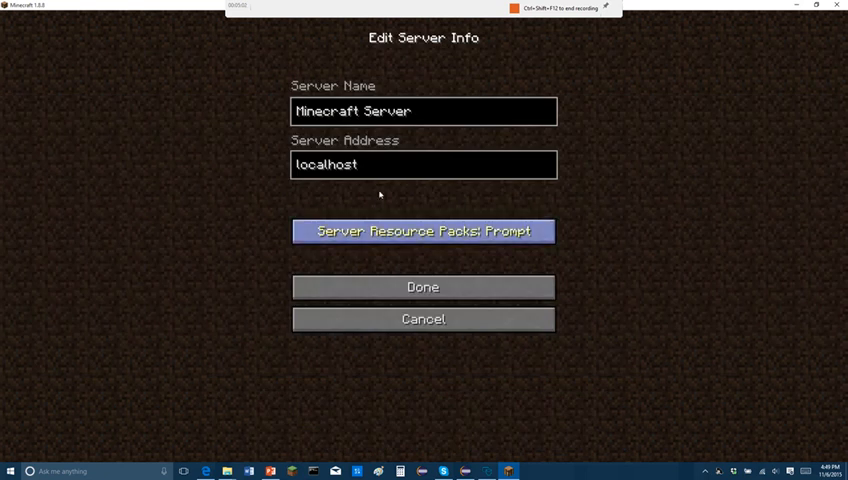
mouse_move(222, 168)
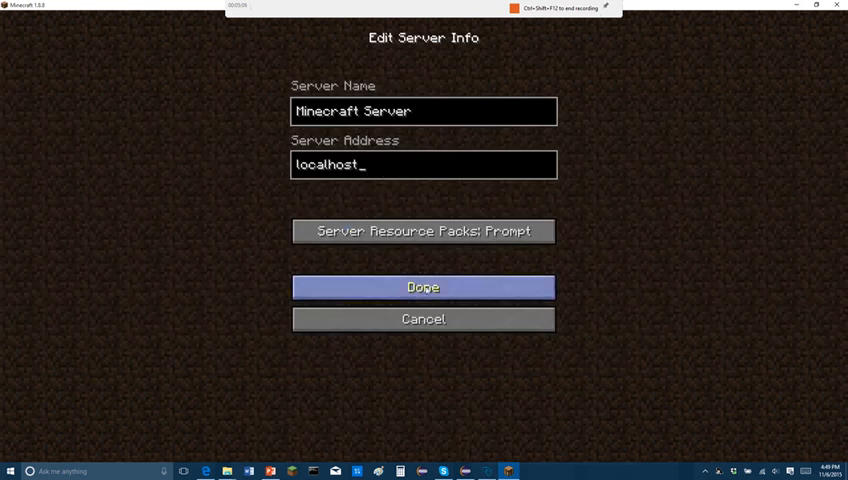
type("192.168")
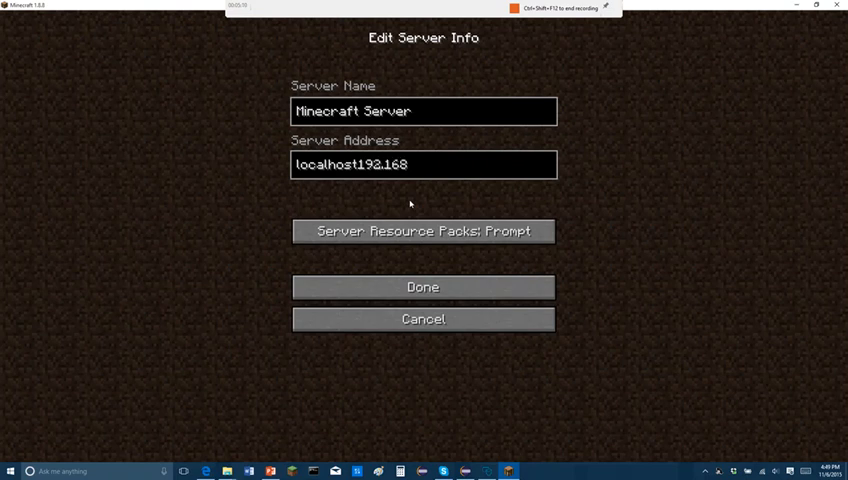
key("backspace")
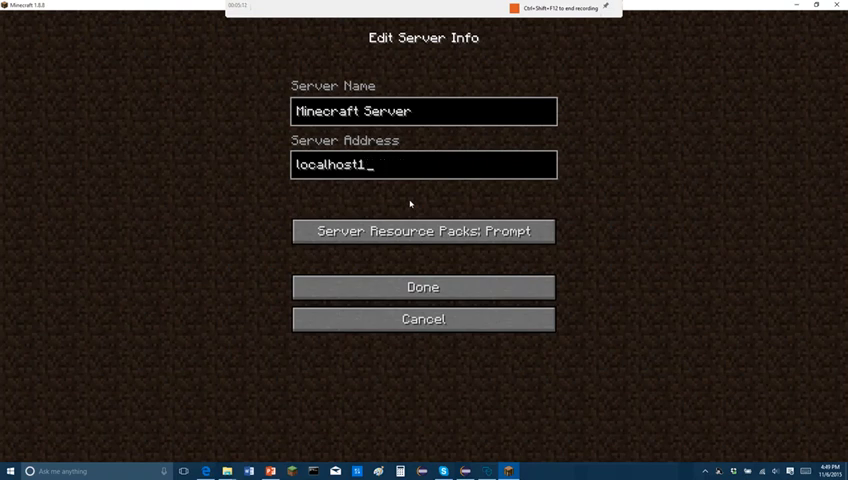
left_click(422, 287)
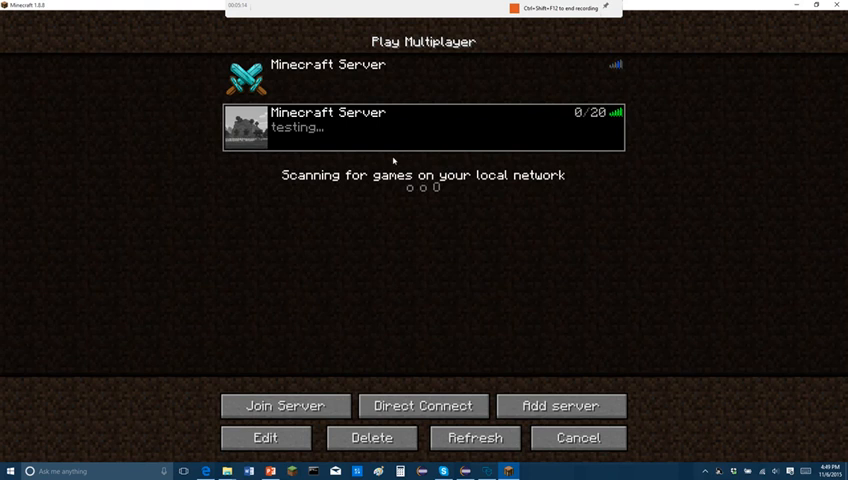
left_click(285, 405)
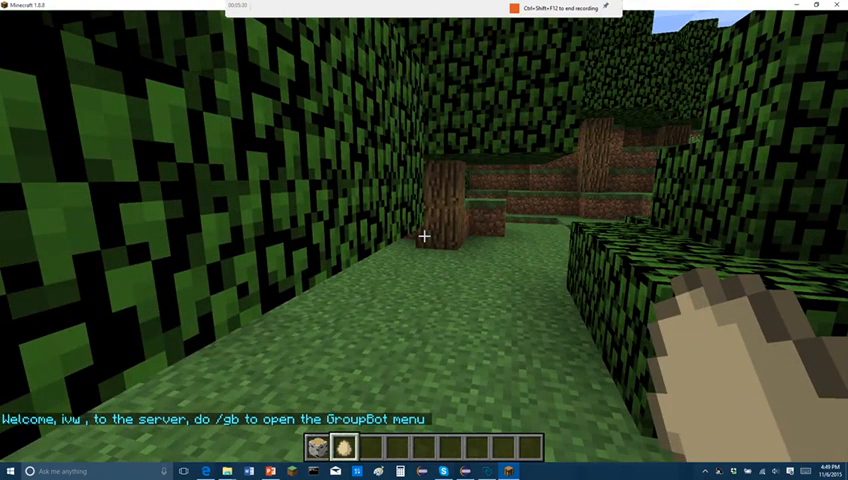
- Run /gb twice to open the GroupBot Main Menu and the helper command list
type("/gb")
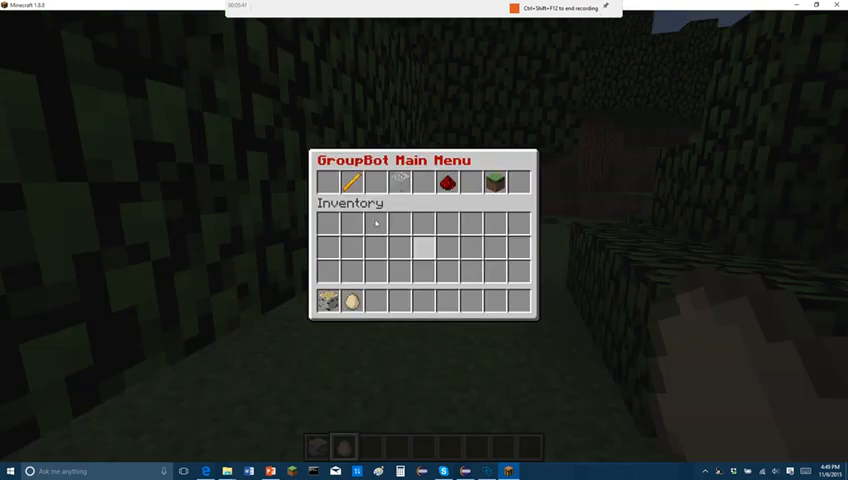
mouse_move(380, 104)
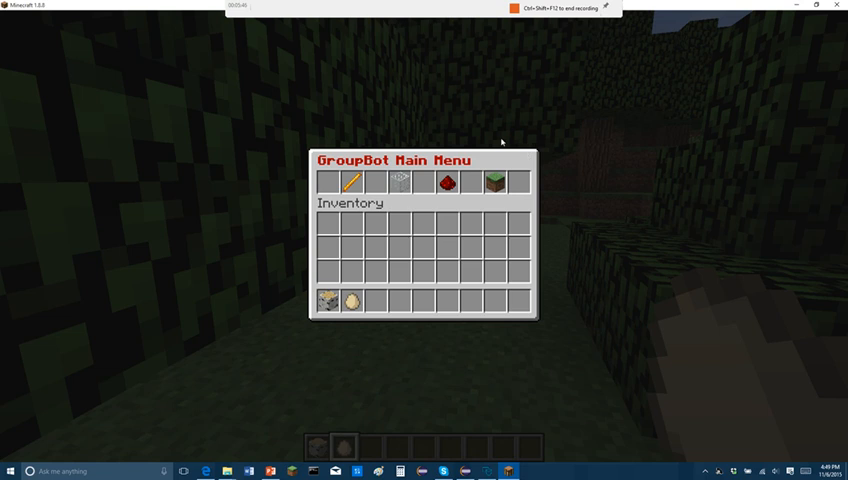
mouse_move(350, 182)
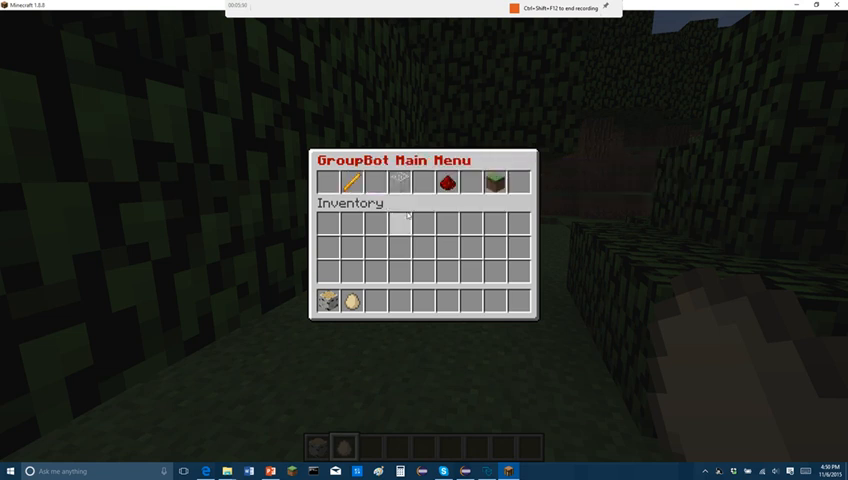
mouse_move(402, 183)
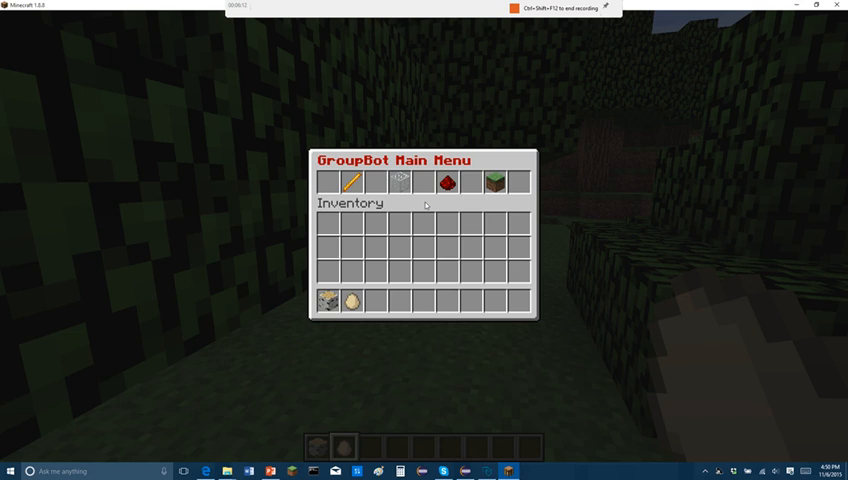
mouse_move(421, 205)
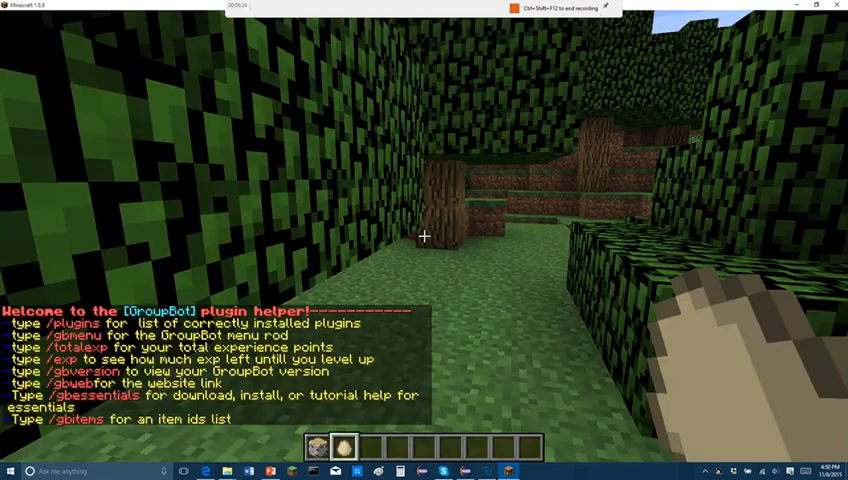
type("/gb")
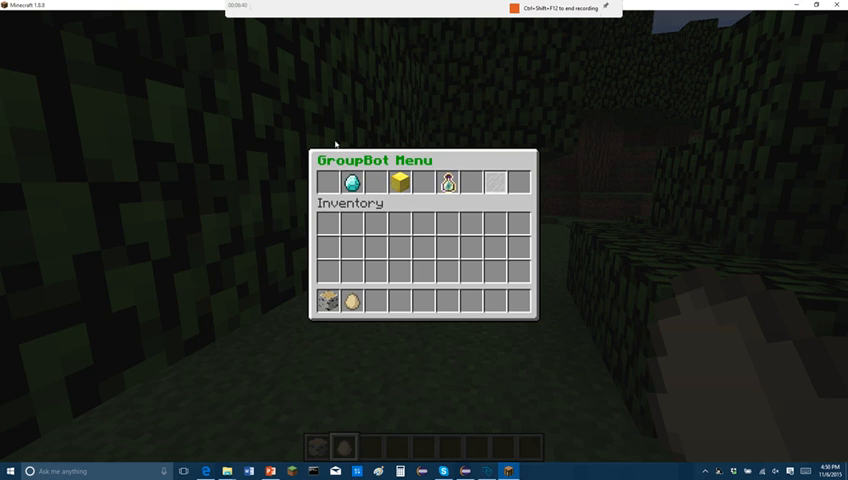
mouse_move(487, 183)
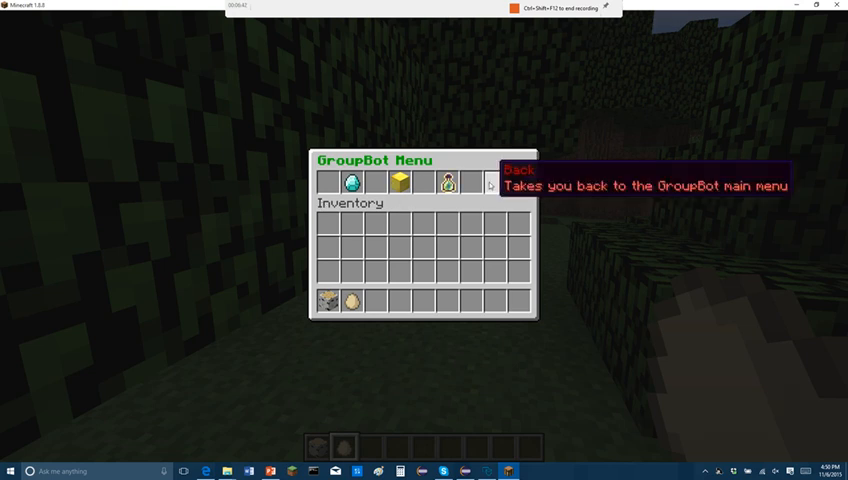
mouse_move(445, 185)
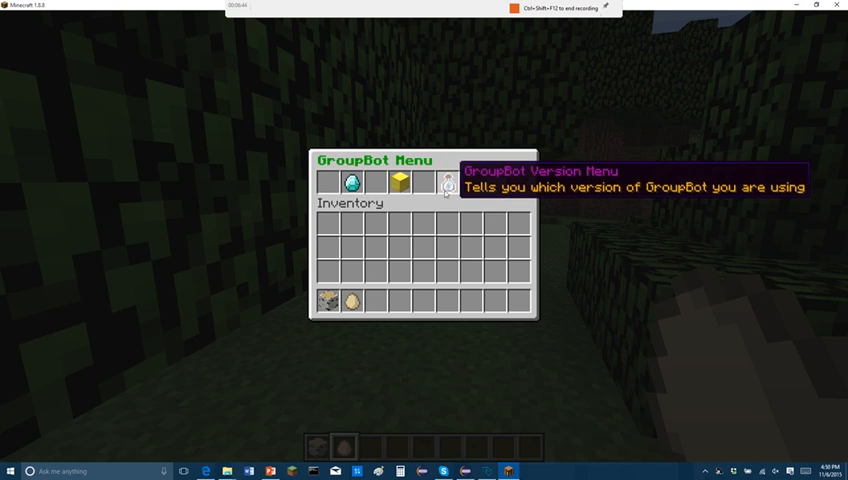
mouse_move(402, 182)
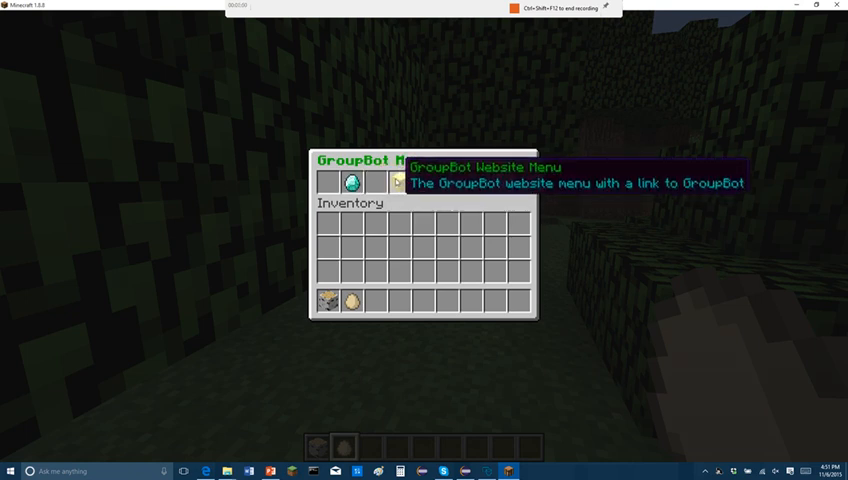
- Click the groupbotmc.com link in chat, answer No to opening it, then open chat
key("Escape")
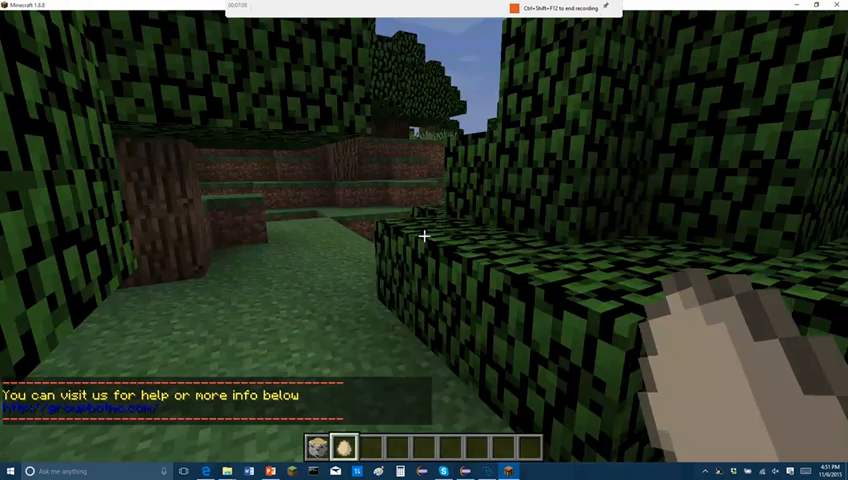
left_click(75, 410)
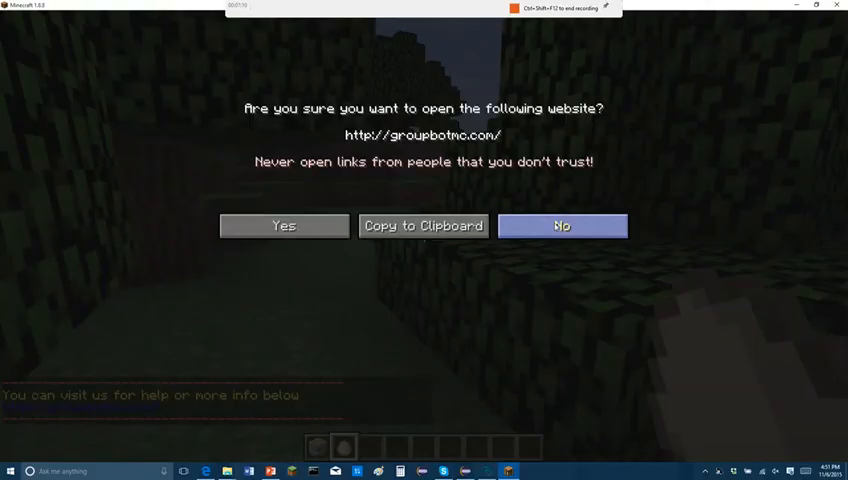
left_click(562, 225)
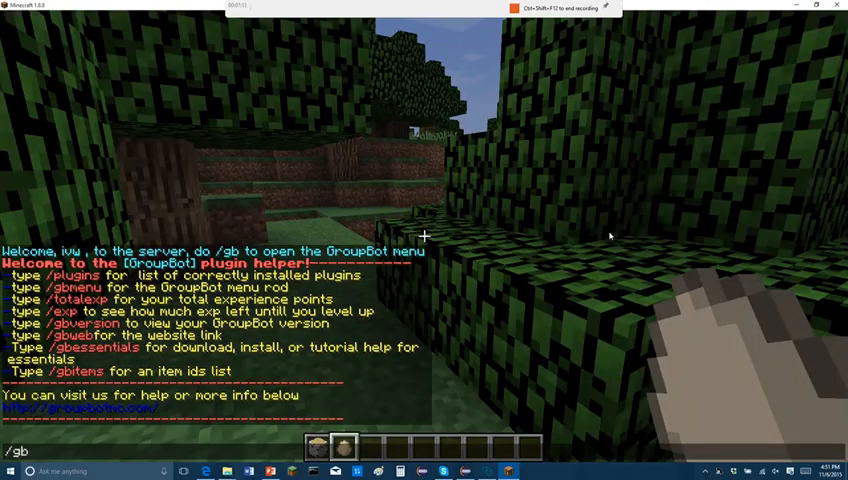
key("enter")
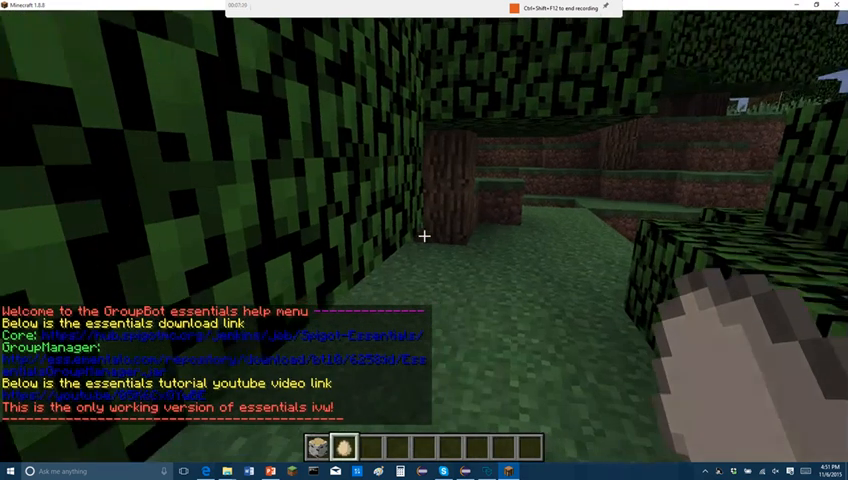
mouse_move(424, 237)
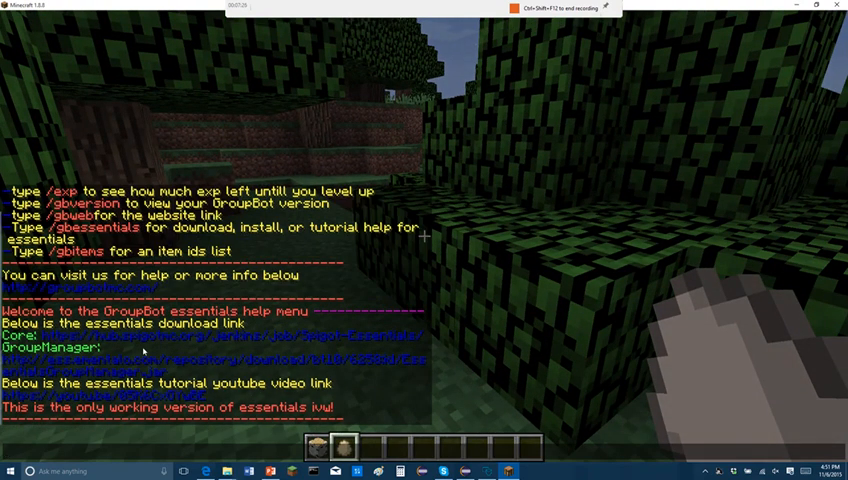
mouse_move(505, 99)
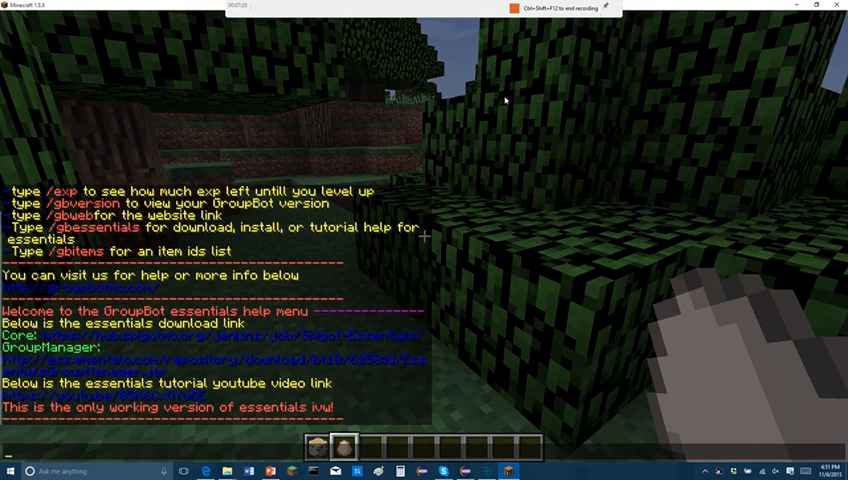
mouse_move(481, 155)
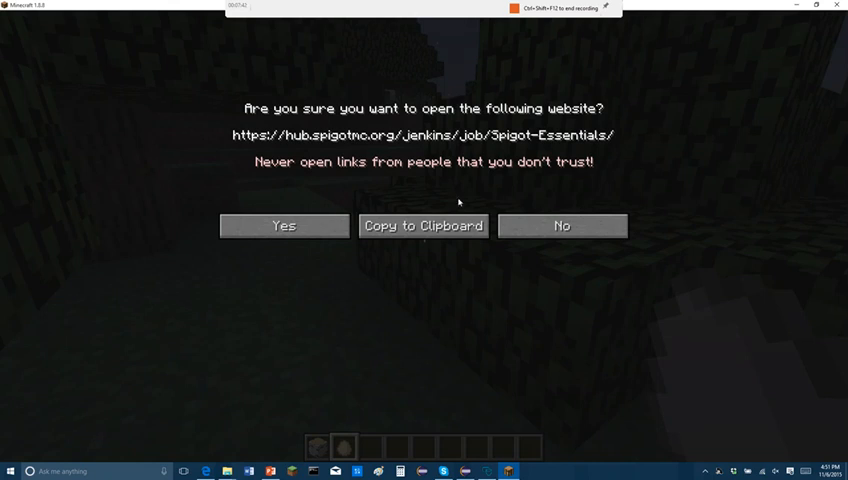
mouse_move(613, 110)
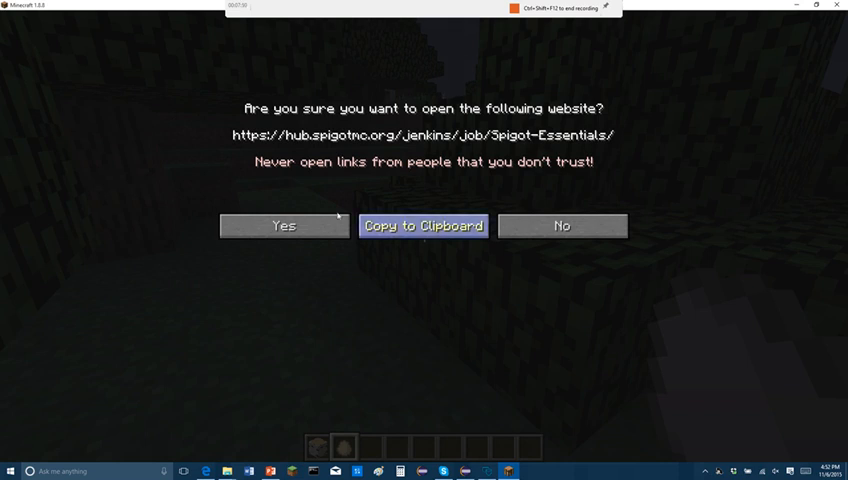
mouse_move(562, 225)
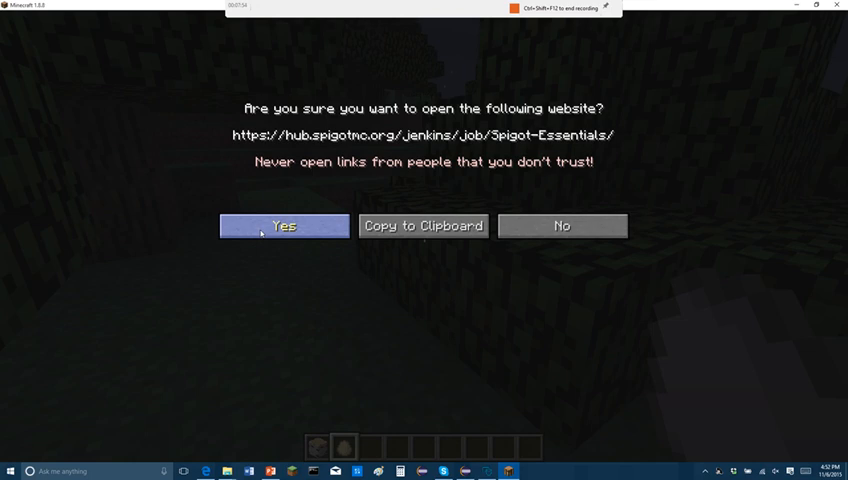
- Confirm Yes to open the Spigot-Essentials download page from the GroupBot help link
left_click(285, 225)
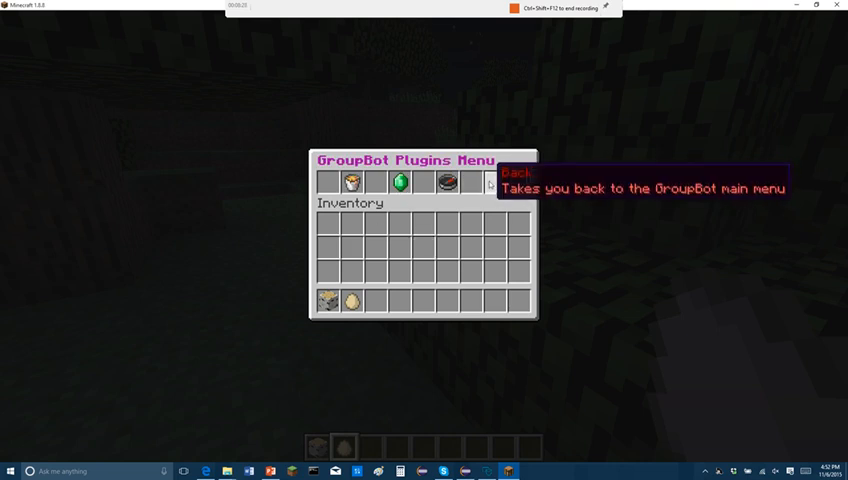
- Click Back in the GroupBot Plugins Menu to return to the Server Menu
left_click(488, 183)
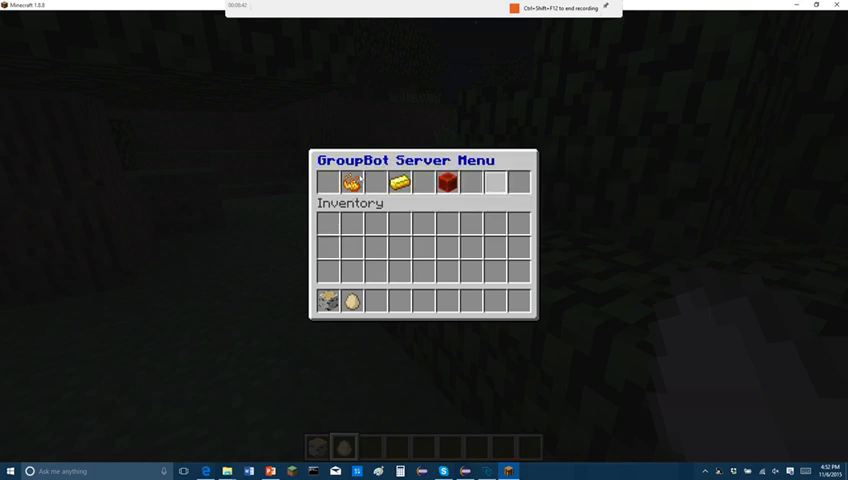
mouse_move(331, 182)
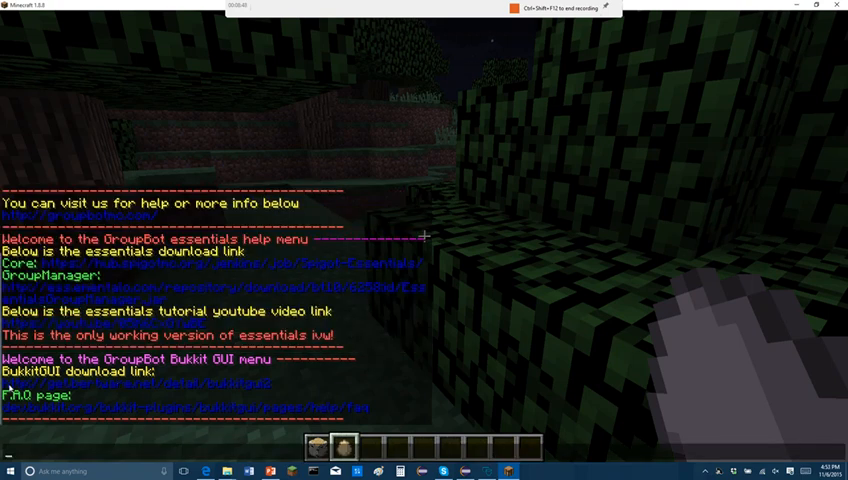
mouse_move(220, 410)
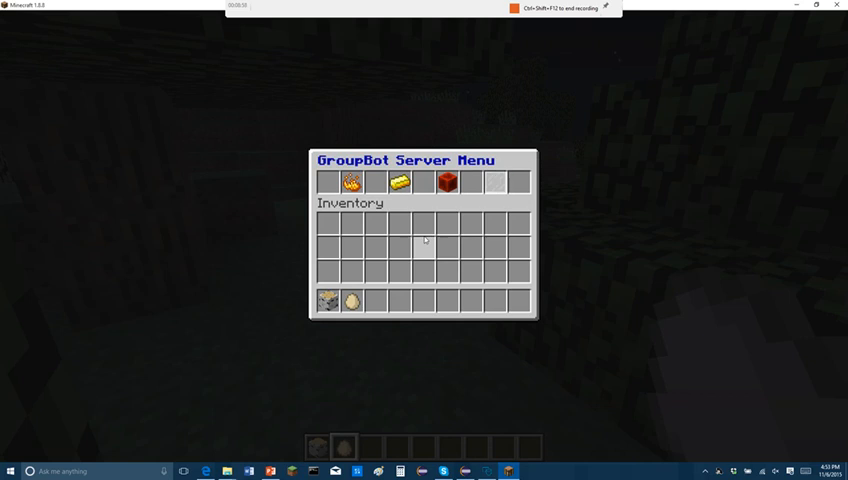
mouse_move(515, 178)
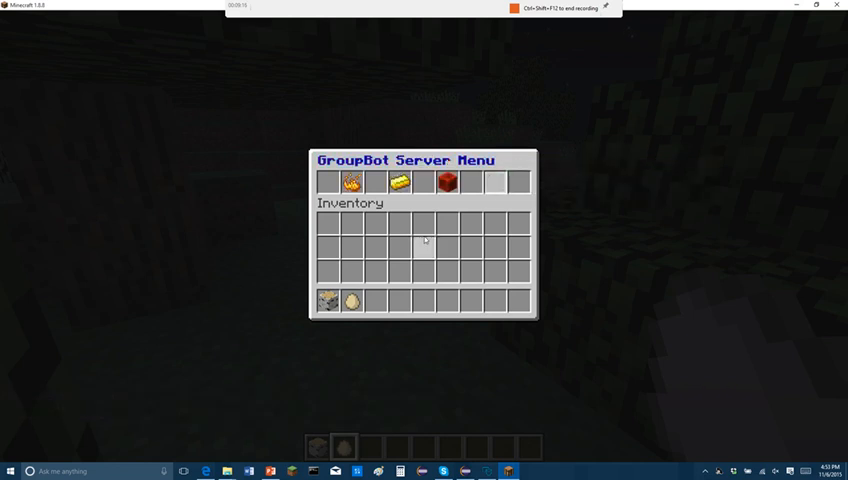
mouse_move(453, 188)
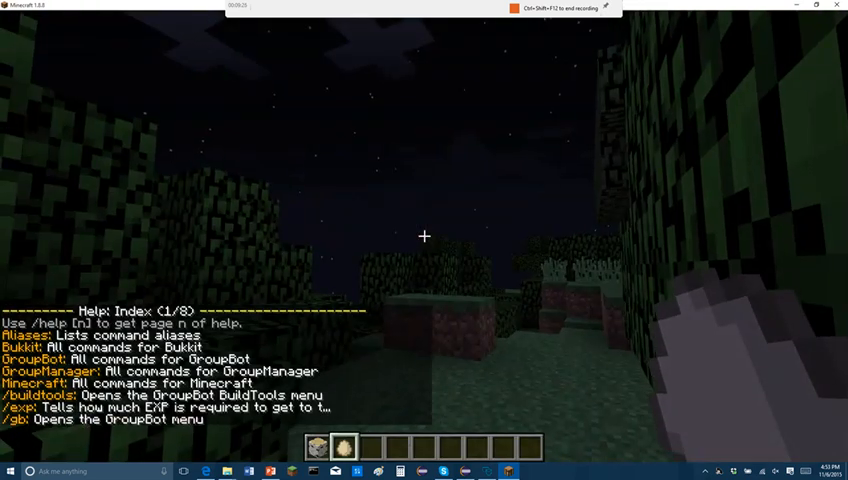
- Reopen the GroupBot Server Menu, then go Back to the GroupBot Main Menu
key("enter")
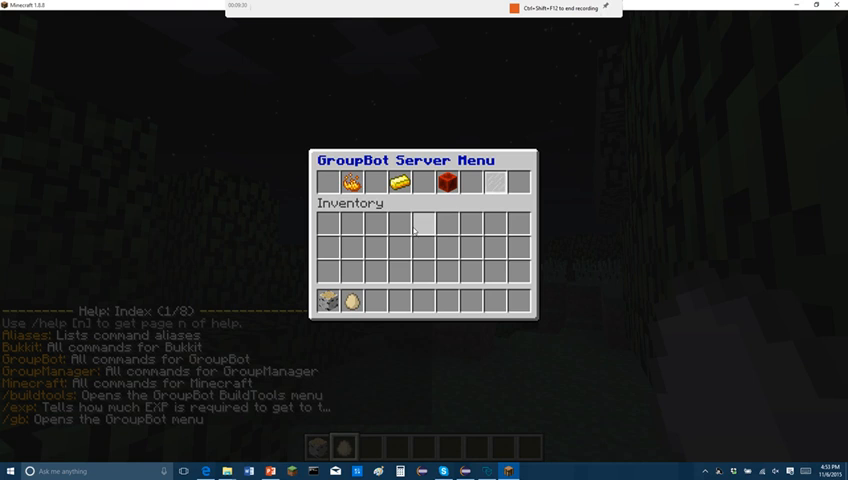
mouse_move(448, 182)
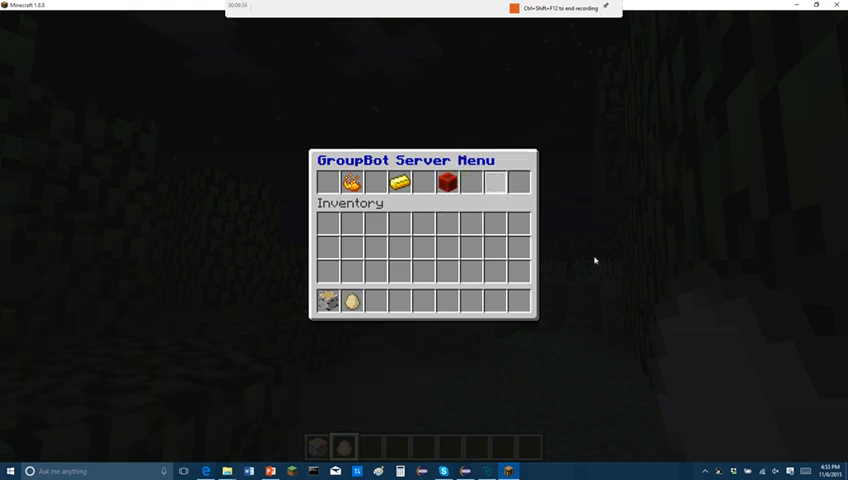
mouse_move(239, 46)
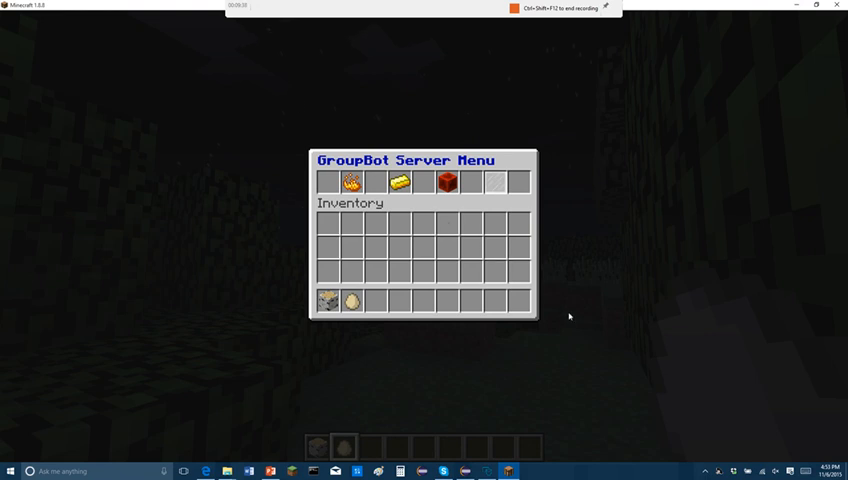
mouse_move(226, 276)
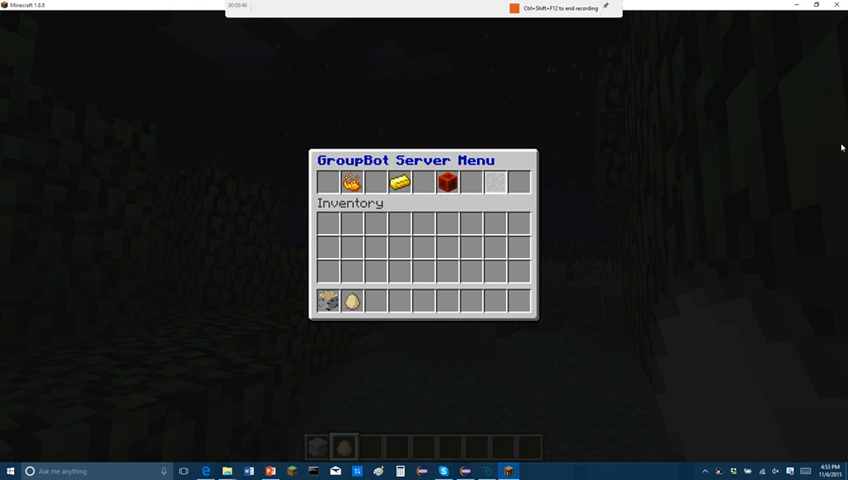
mouse_move(697, 181)
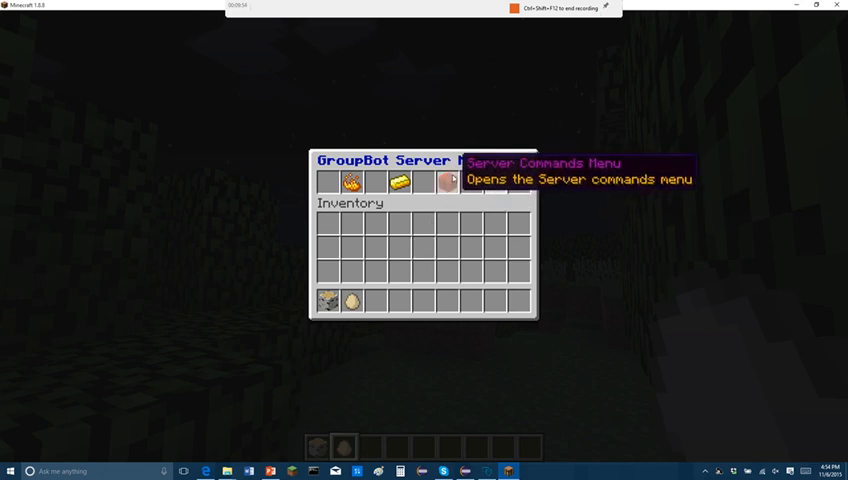
mouse_move(257, 35)
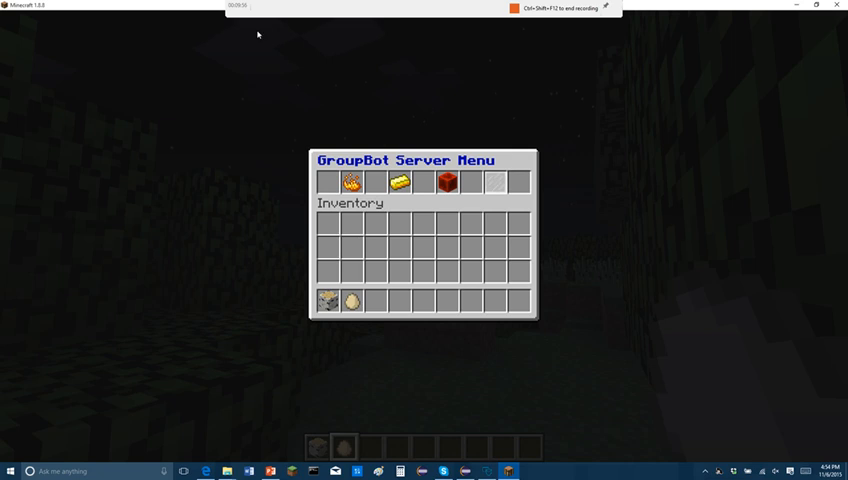
mouse_move(350, 122)
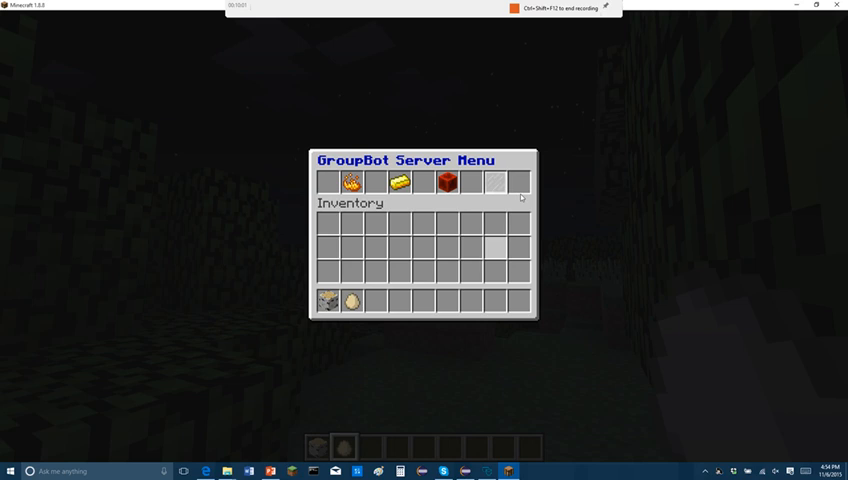
left_click(495, 182)
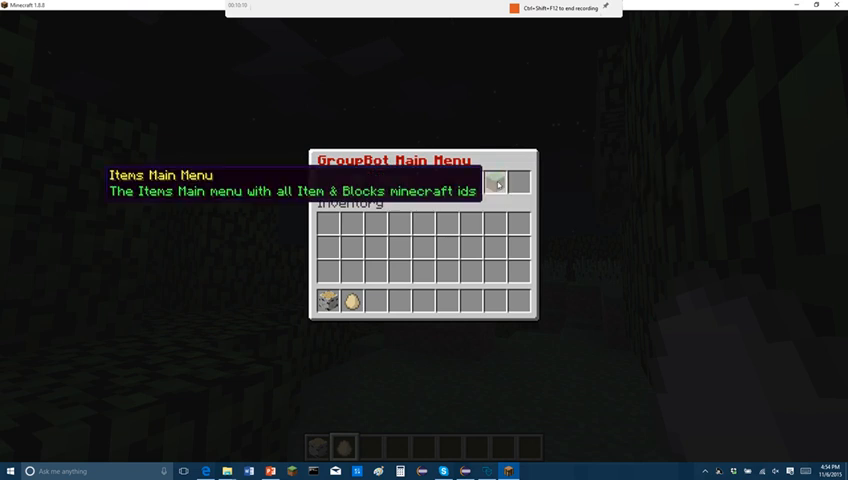
mouse_move(497, 222)
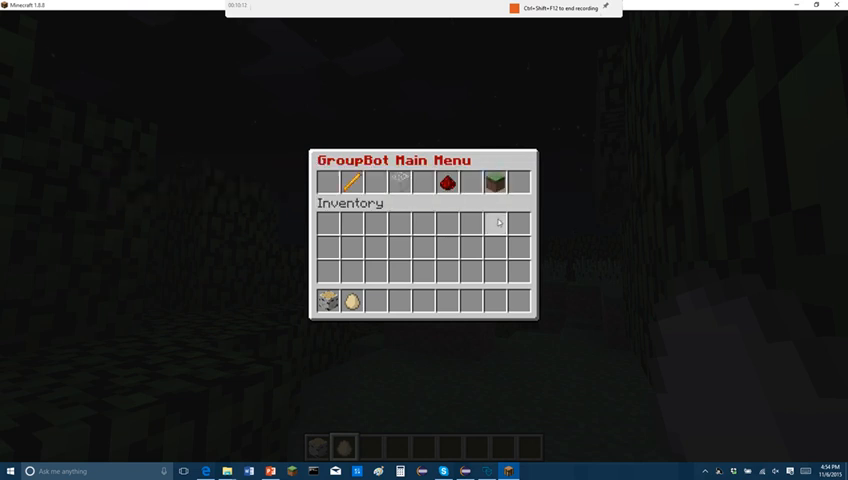
mouse_move(495, 182)
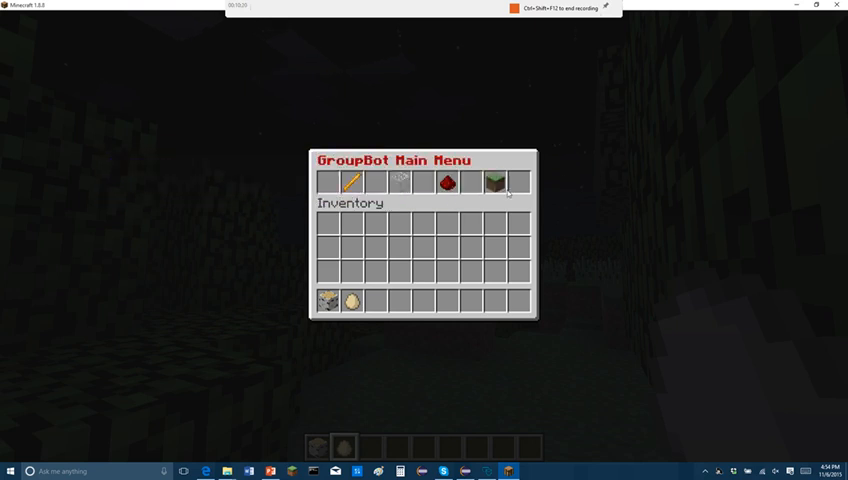
mouse_move(494, 180)
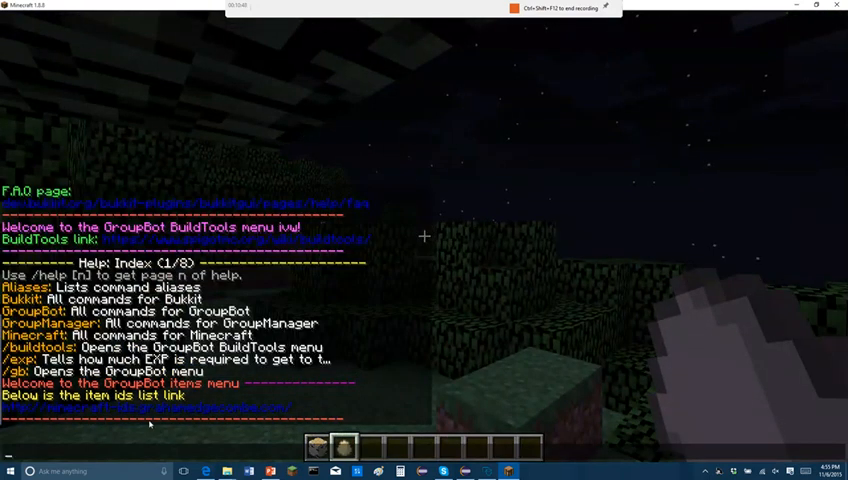
- Open the minecraft-ids link from chat and confirm Yes to view the item IDs website
left_click(145, 411)
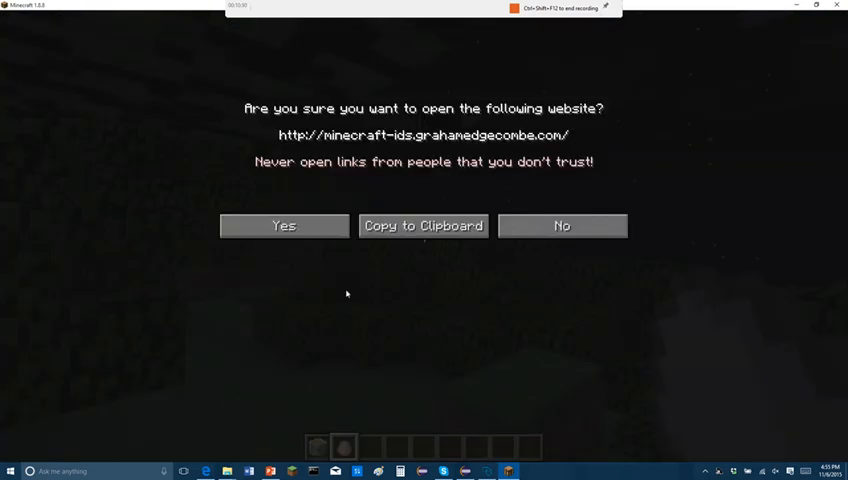
left_click(284, 225)
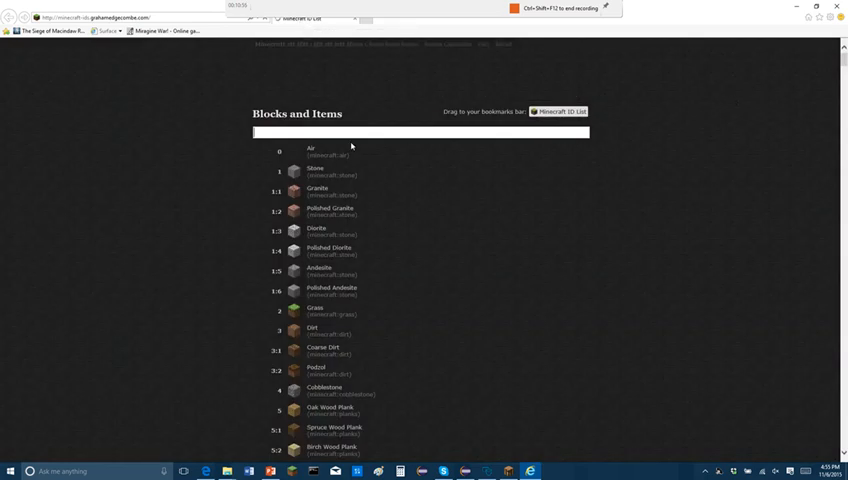
scroll("down", 3)
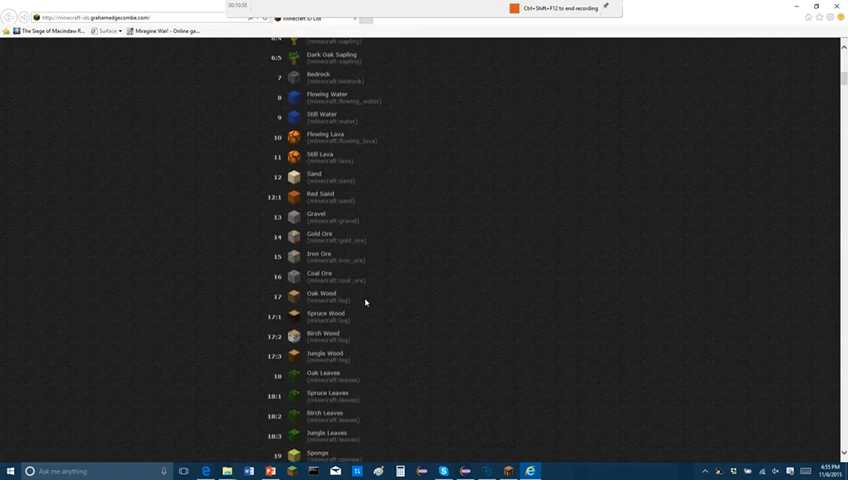
scroll("down", 3)
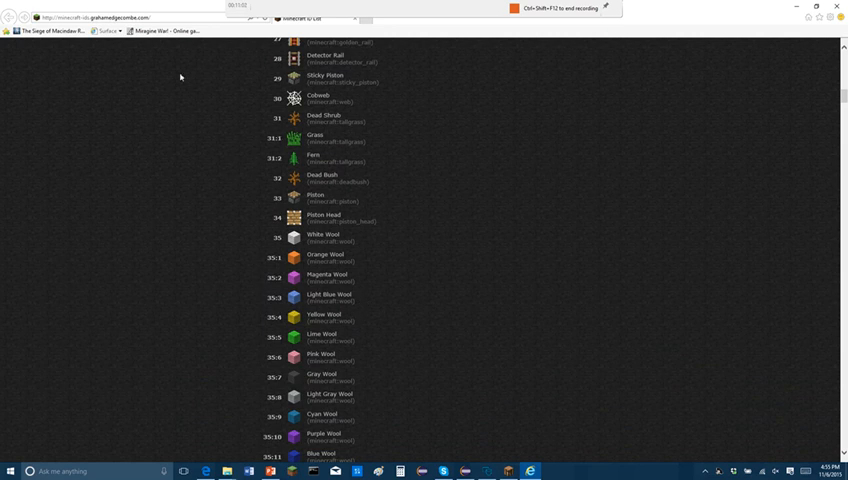
scroll("down", 3)
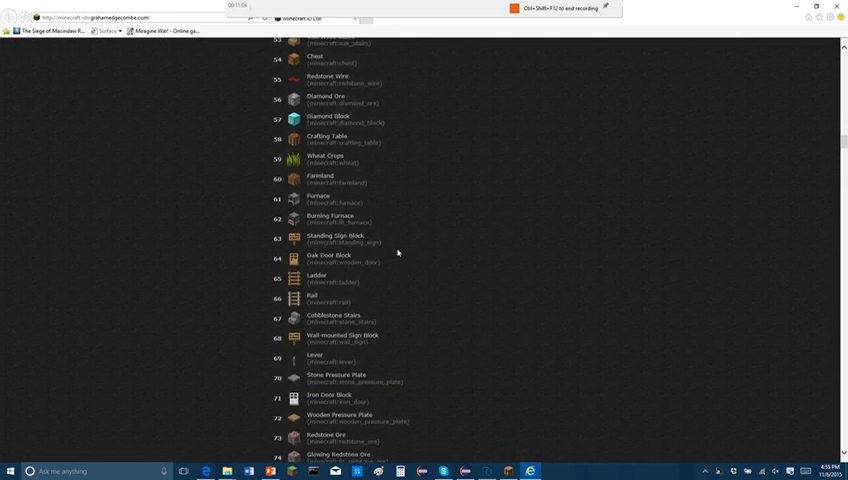